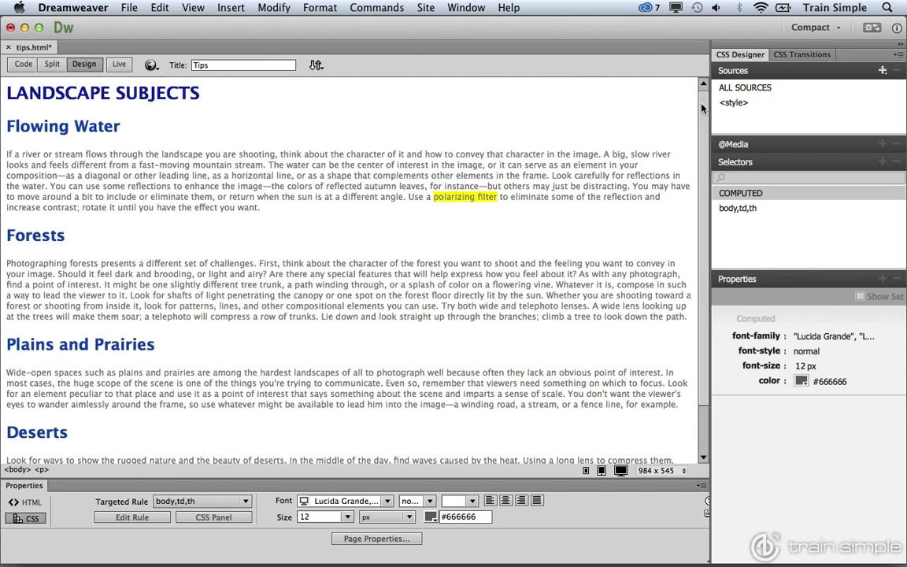
{"action": "mouse_move", "coordinate": [574, 187]}
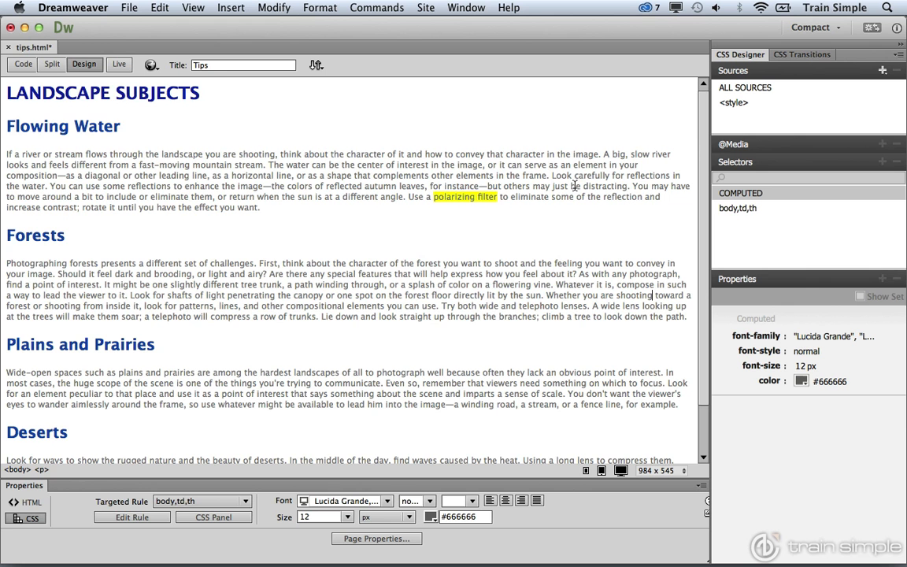
Step: Bring the Deserts heading into view and place the cursor above its markup in Code view
{"action": "scroll", "scroll_direction": "down", "scroll_amount": 3}
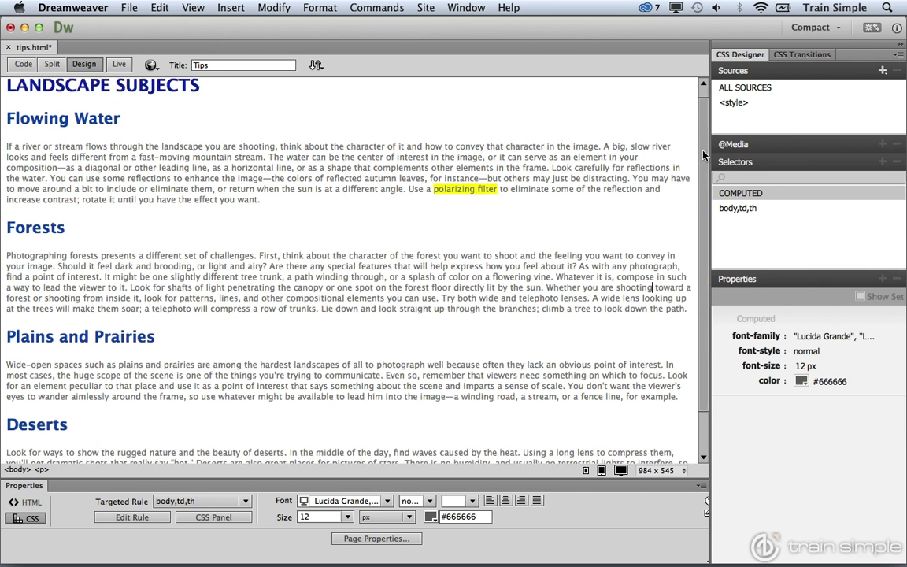
{"action": "scroll", "scroll_direction": "down", "scroll_amount": 3}
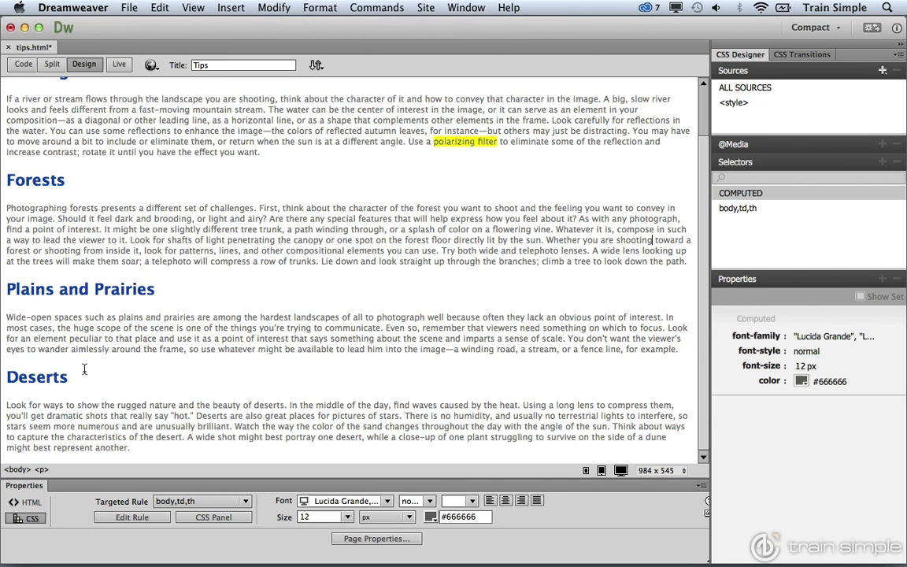
{"action": "mouse_move", "coordinate": [137, 447]}
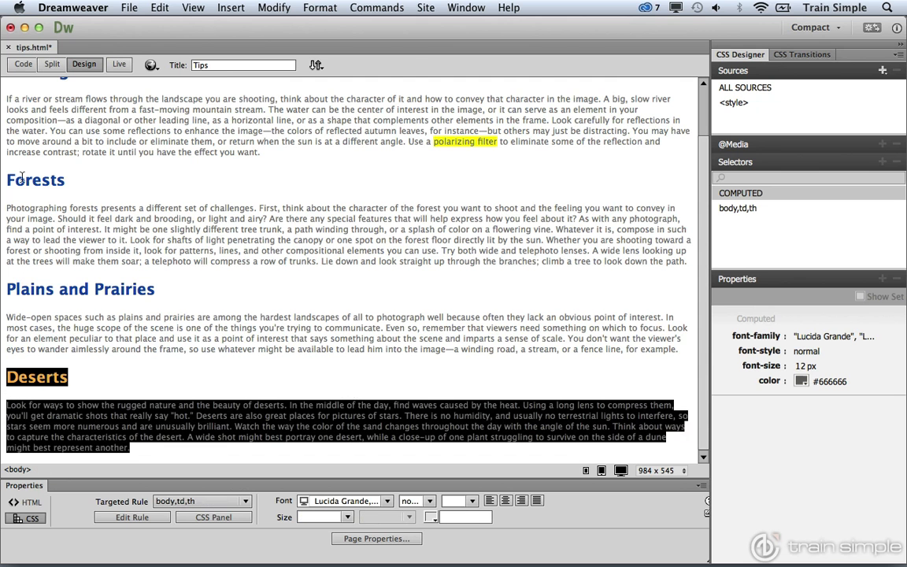
{"action": "left_click", "coordinate": [22, 66]}
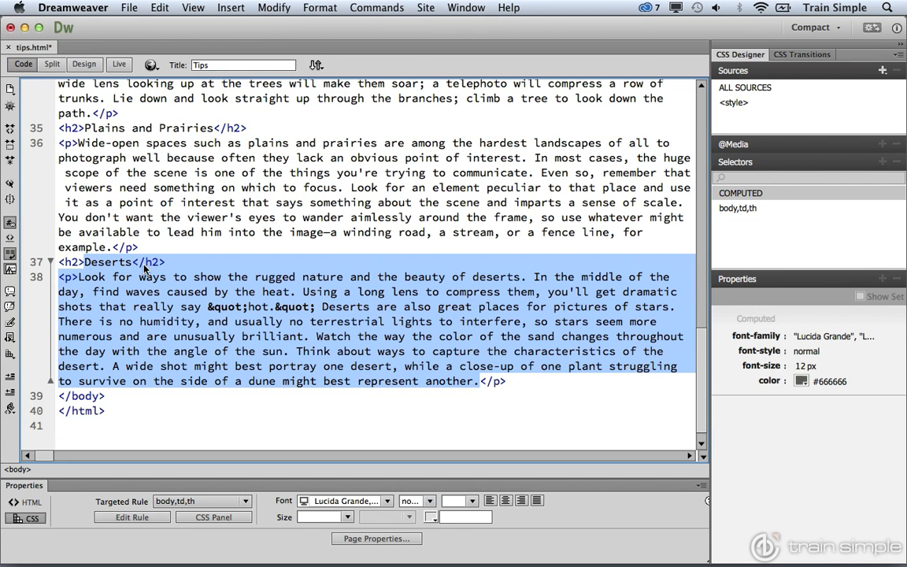
{"action": "left_click", "coordinate": [140, 246]}
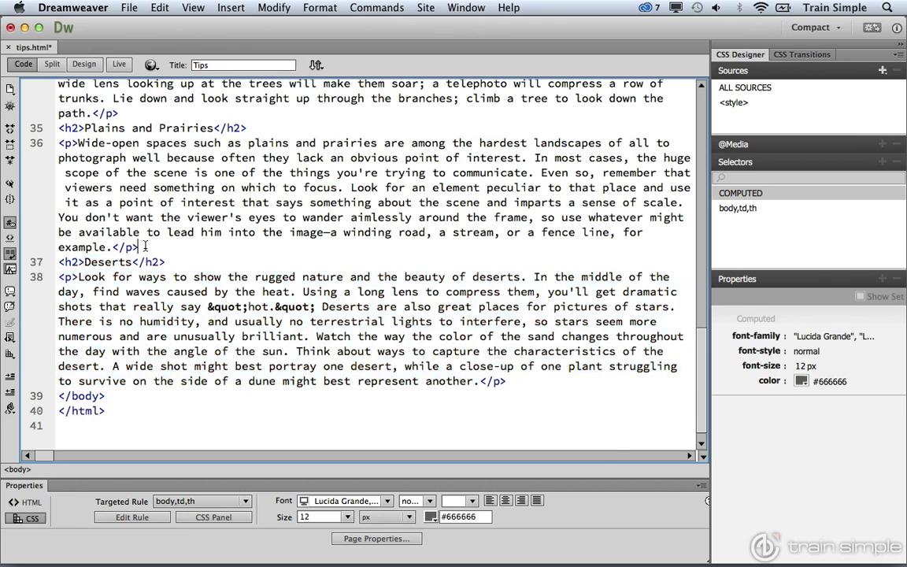
Step: Wrap the Deserts heading and paragraph in <div id="deserts"> ... </div>
{"action": "type", "text": "<div>"}
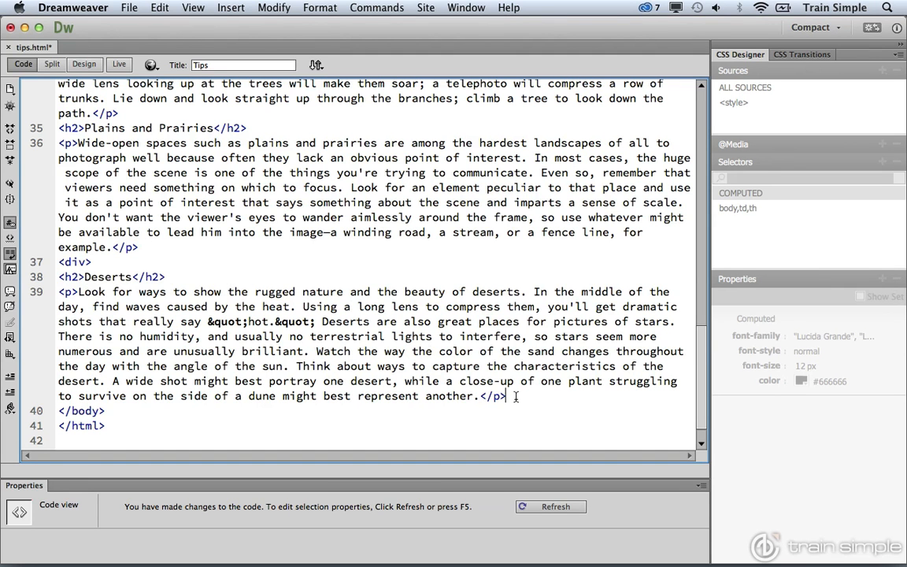
{"action": "type", "text": "</div>"}
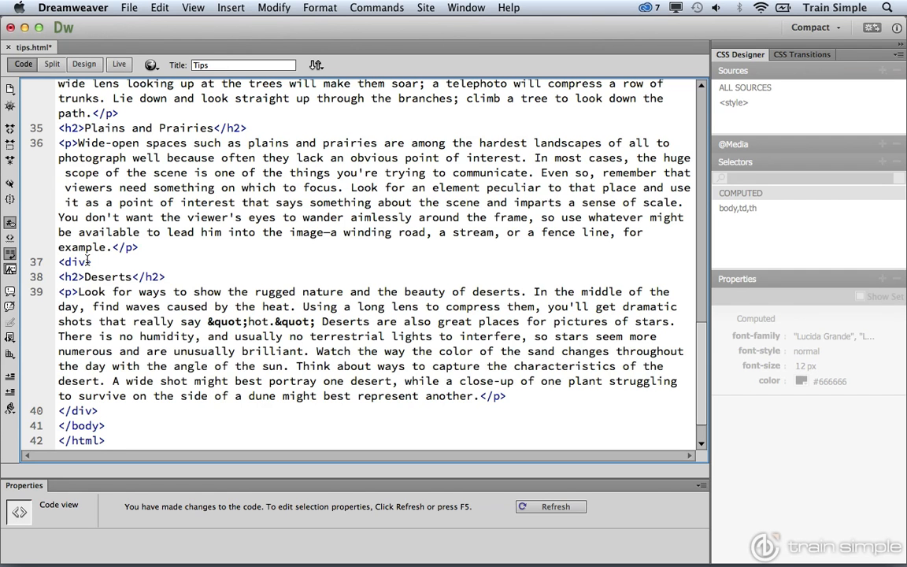
{"action": "type", "text": "id"}
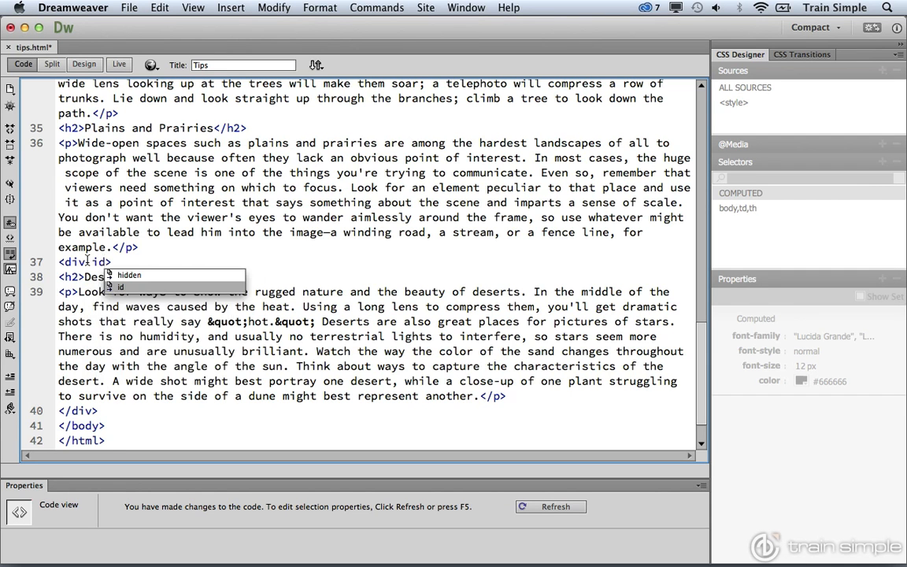
{"action": "type", "text": "=\""}
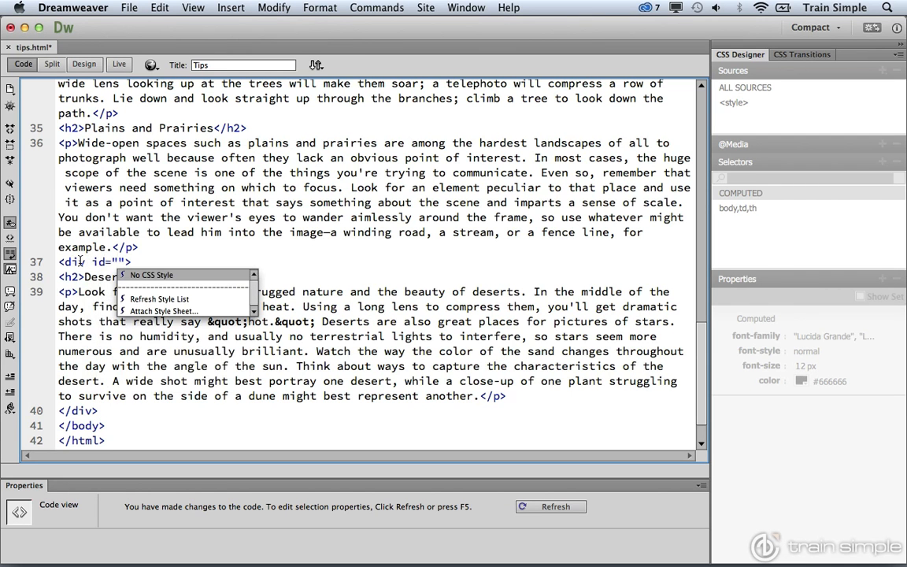
{"action": "type", "text": "deserts"}
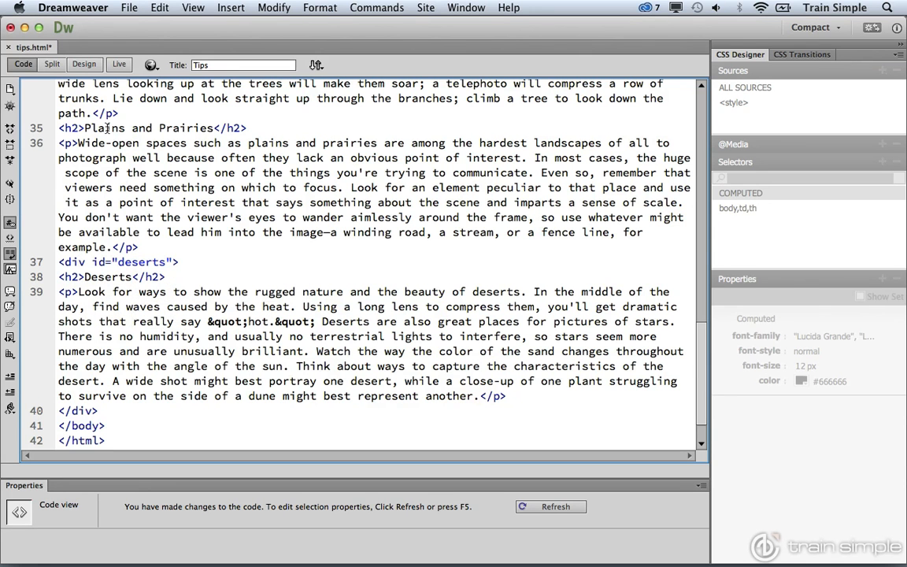
Step: Preview the page in Live view to confirm the Deserts section renders unchanged
{"action": "left_click", "coordinate": [83, 64]}
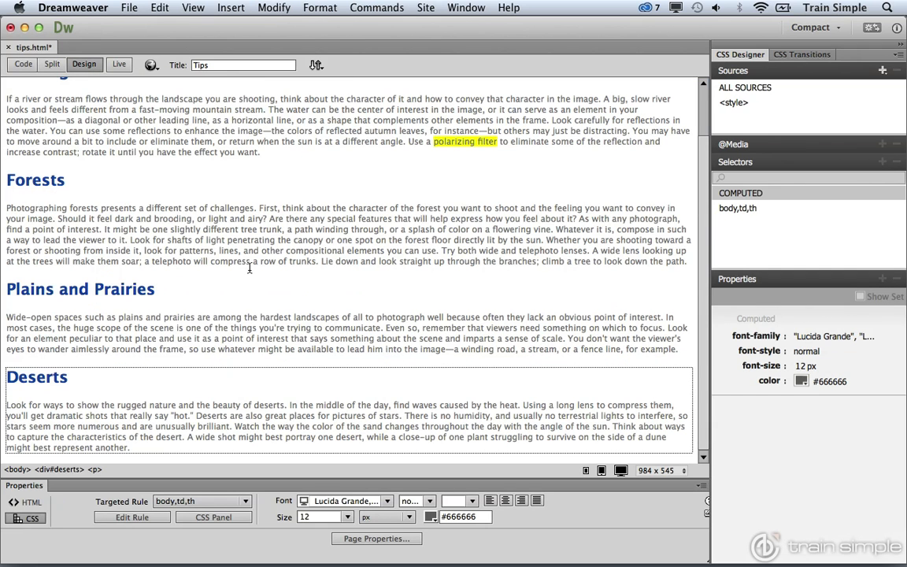
{"action": "mouse_move", "coordinate": [374, 361]}
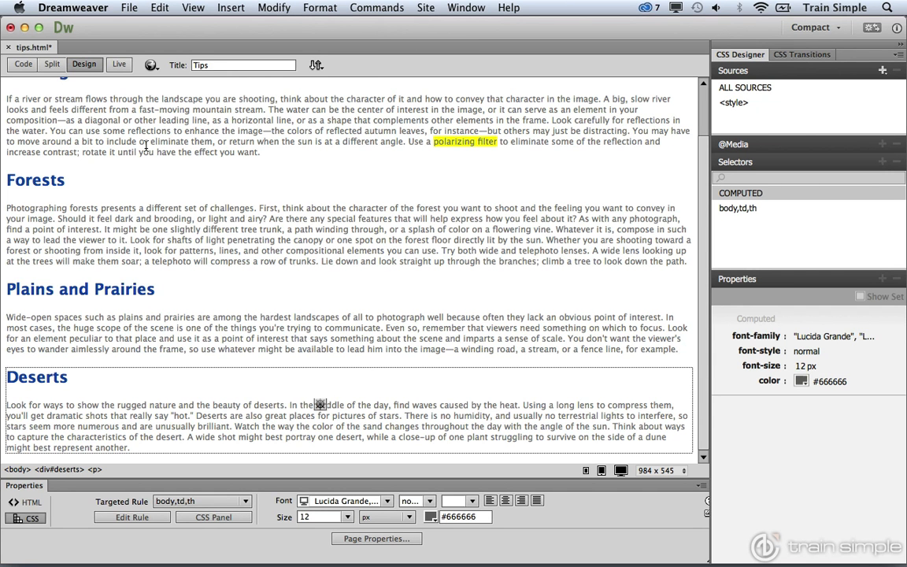
{"action": "left_click", "coordinate": [116, 65]}
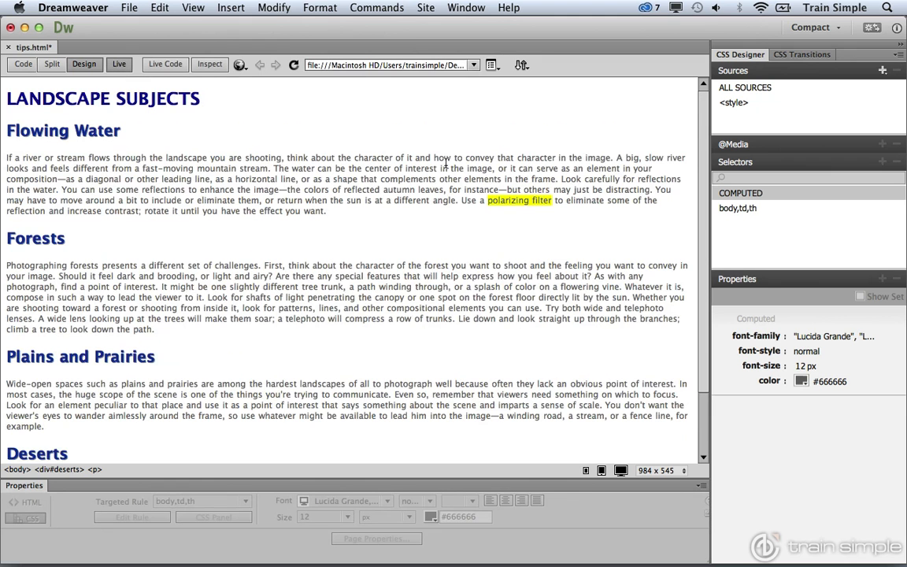
{"action": "scroll", "scroll_direction": "down", "scroll_amount": 3}
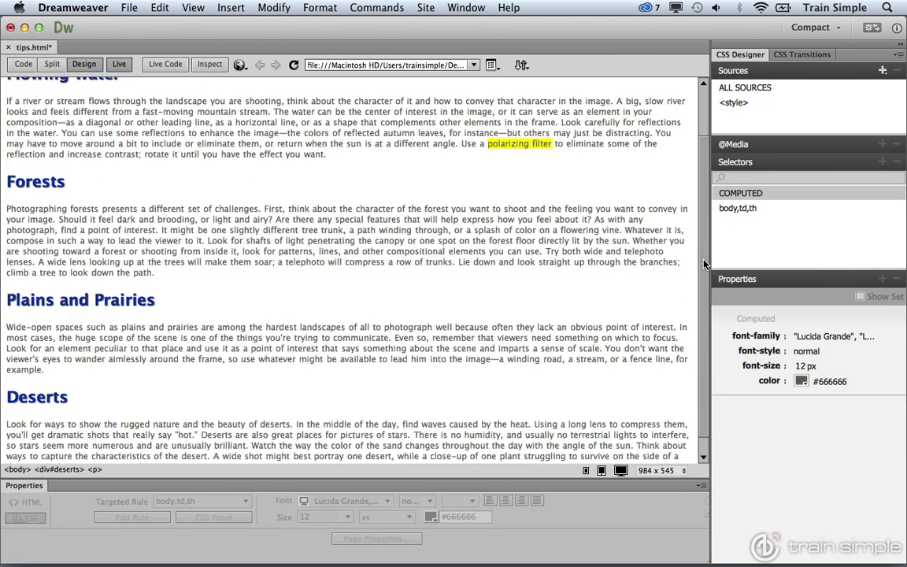
{"action": "scroll", "scroll_direction": "down", "scroll_amount": 3}
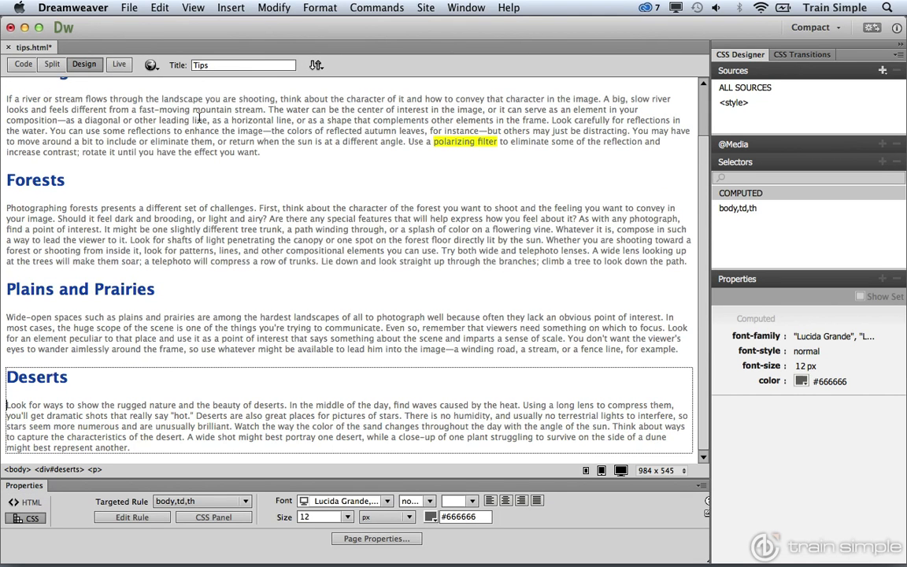
{"action": "mouse_move", "coordinate": [444, 170]}
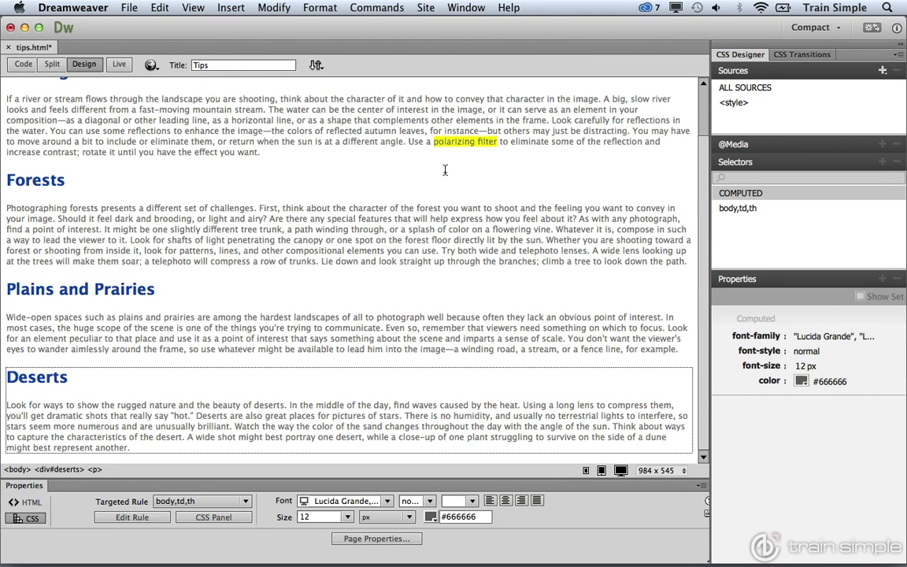
Step: Add a #deserts selector to the embedded <style> stylesheet in CSS Designer
{"action": "left_click", "coordinate": [733, 102]}
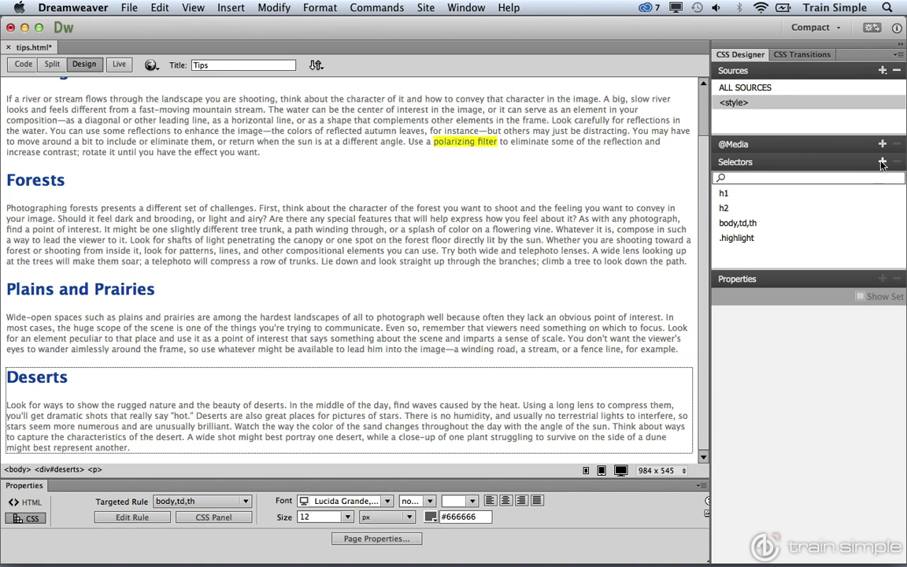
{"action": "left_click", "coordinate": [881, 162]}
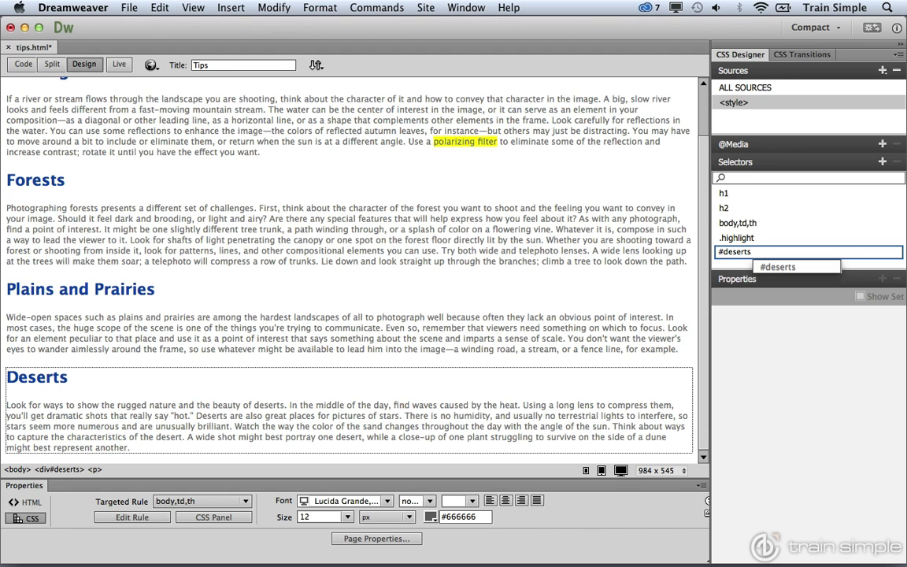
{"action": "key", "text": "backspace"}
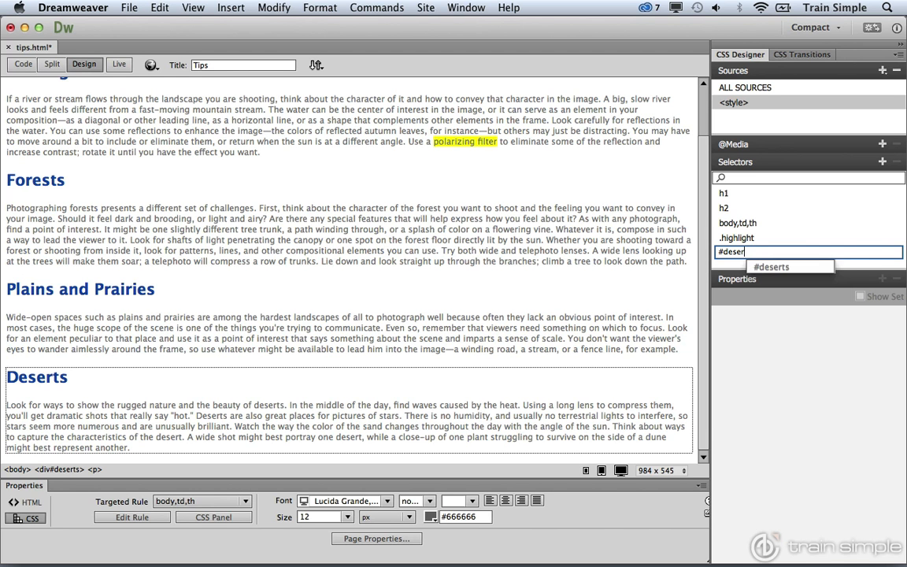
{"action": "key", "text": "Backspace"}
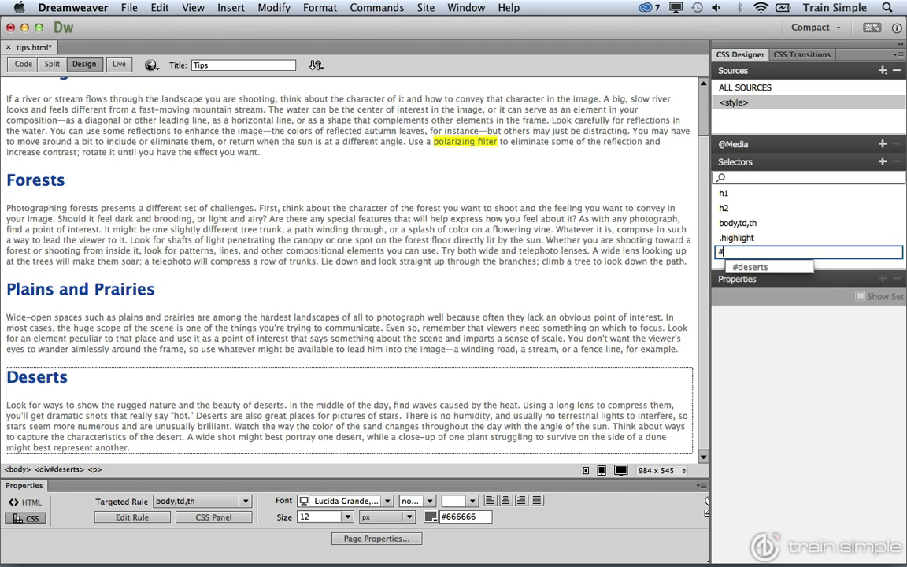
{"action": "mouse_move", "coordinate": [763, 271]}
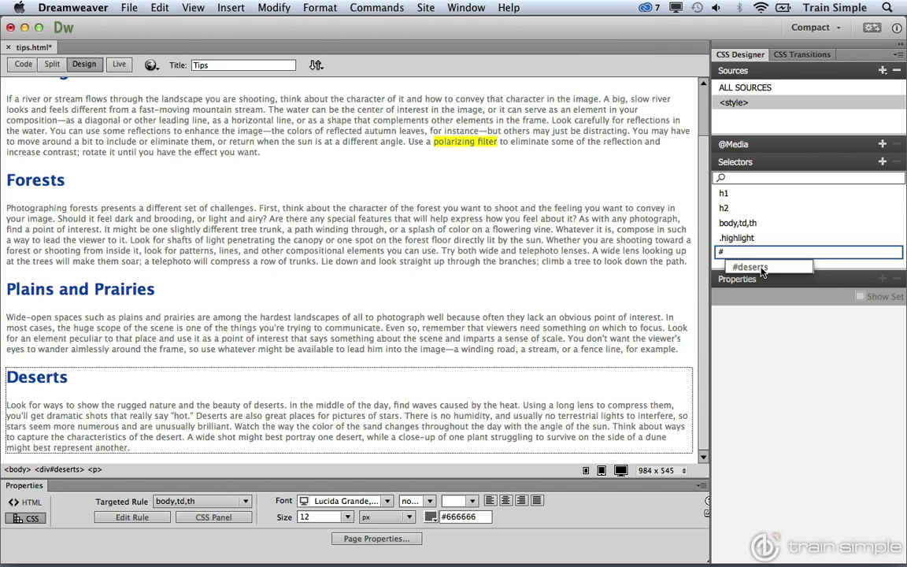
{"action": "left_click", "coordinate": [750, 267]}
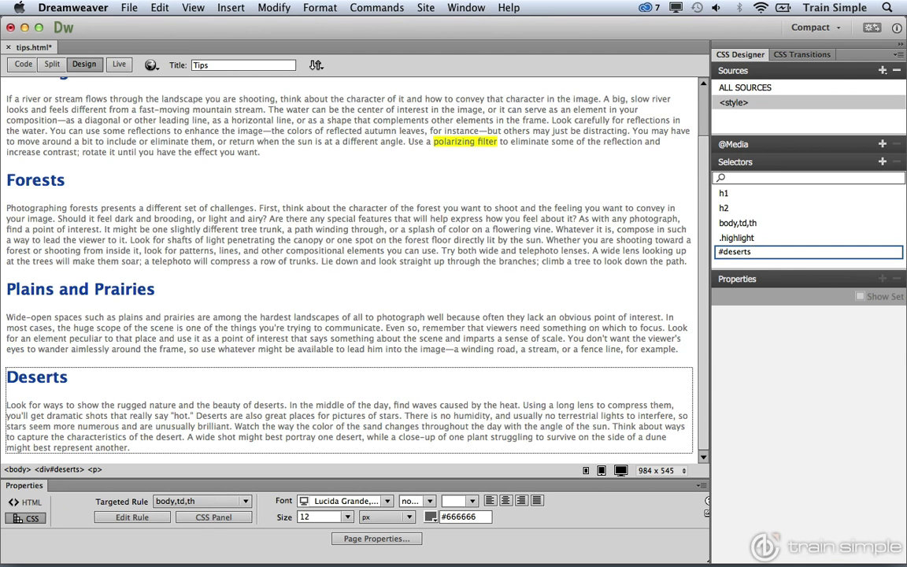
{"action": "left_click", "coordinate": [746, 296]}
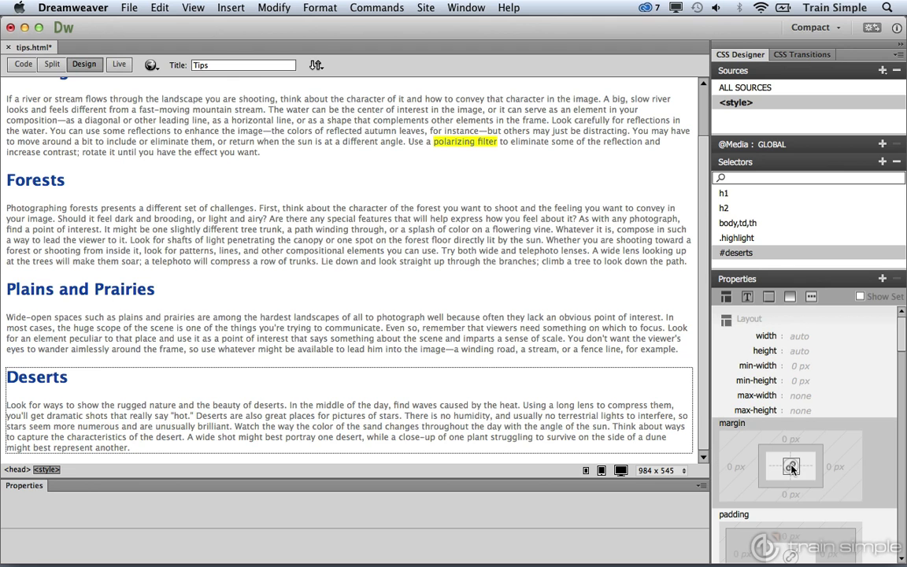
{"action": "mouse_move", "coordinate": [793, 467]}
{"action": "type", "text": "4"}
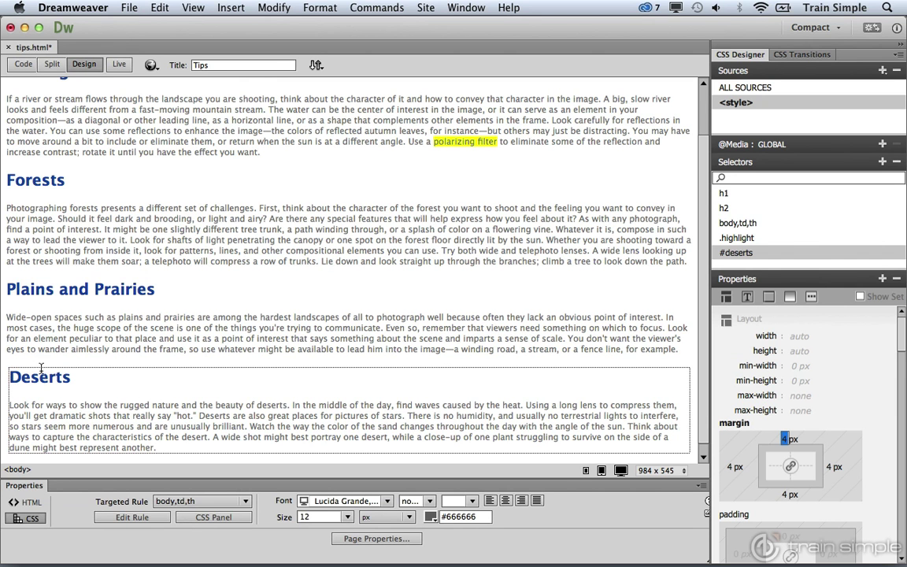
{"action": "mouse_move", "coordinate": [466, 385]}
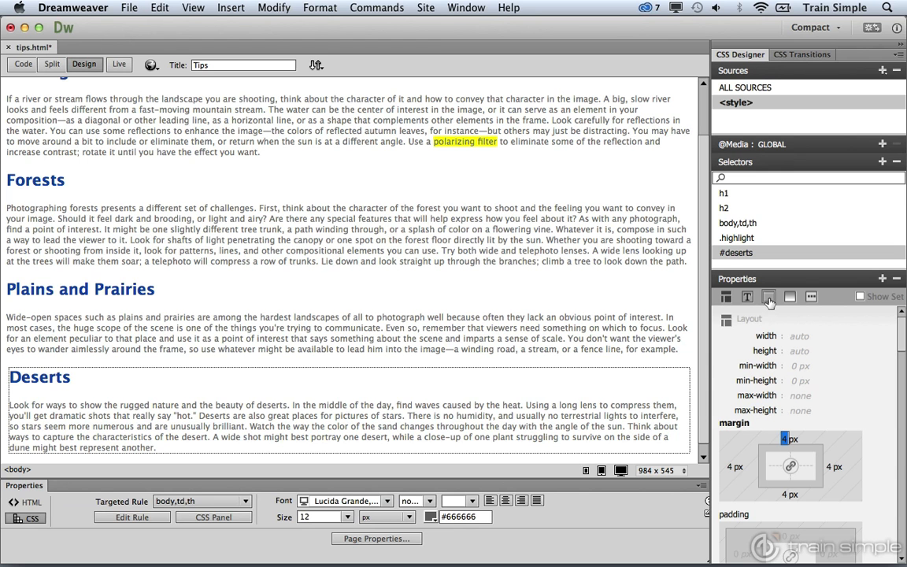
Step: Give the #deserts rule a thin black (#000000) border
{"action": "left_click", "coordinate": [768, 295]}
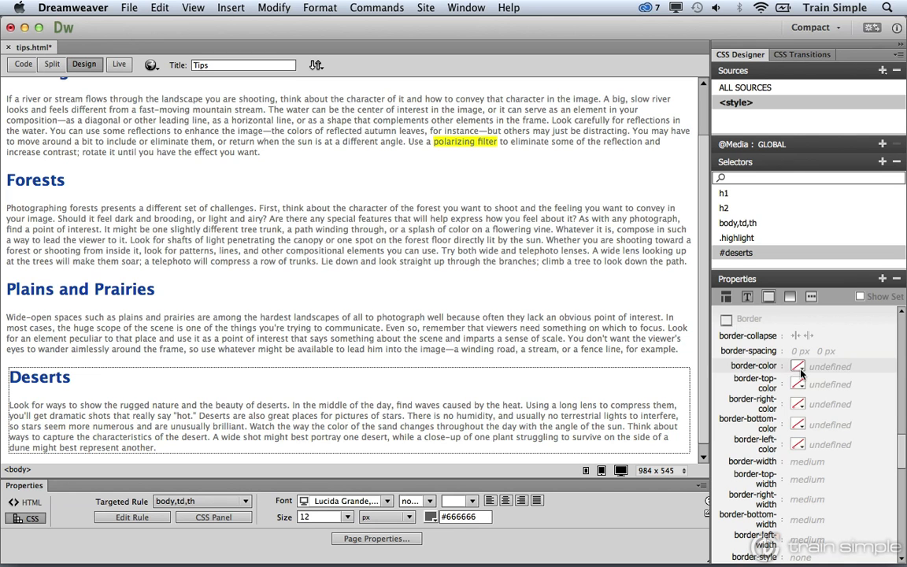
{"action": "left_click", "coordinate": [800, 367]}
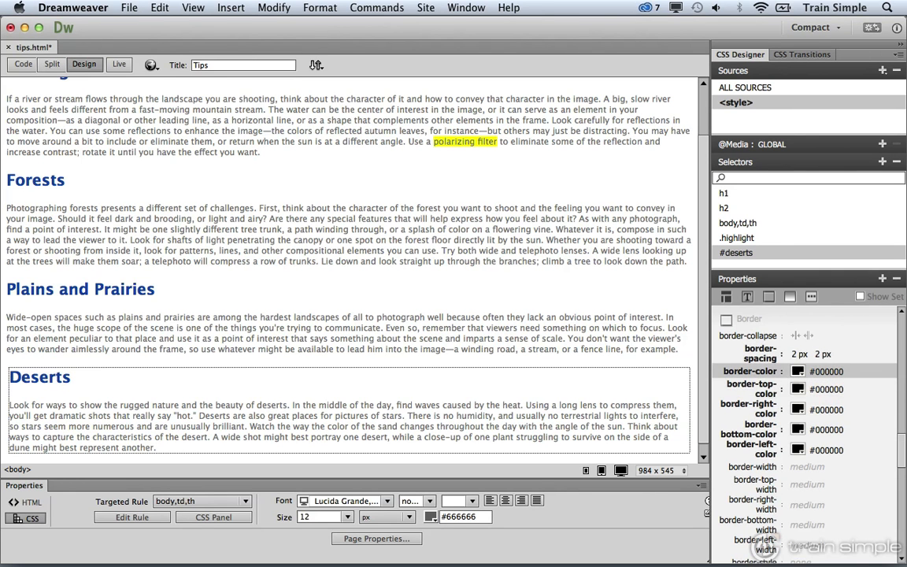
{"action": "scroll", "scroll_direction": "down", "scroll_amount": 3}
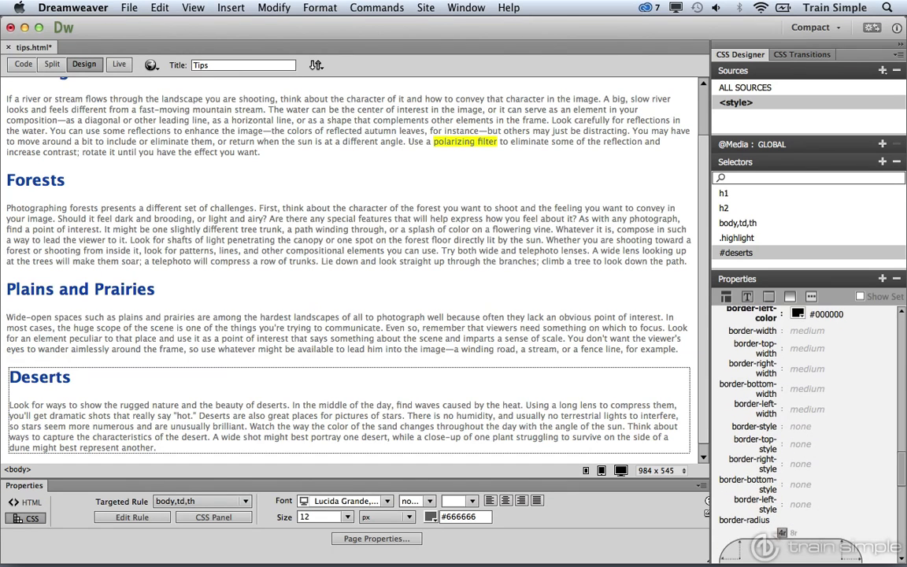
{"action": "scroll", "scroll_direction": "down", "scroll_amount": 3}
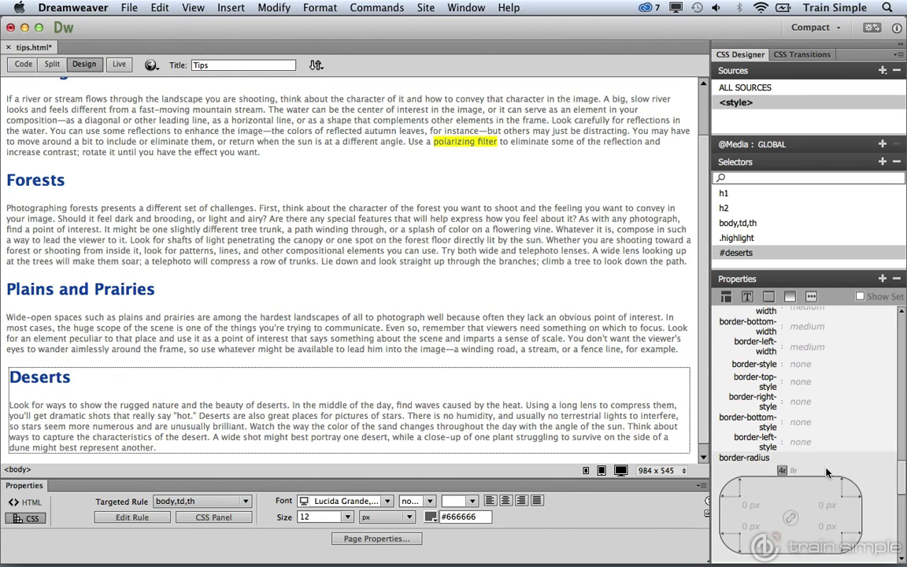
{"action": "mouse_move", "coordinate": [790, 517]}
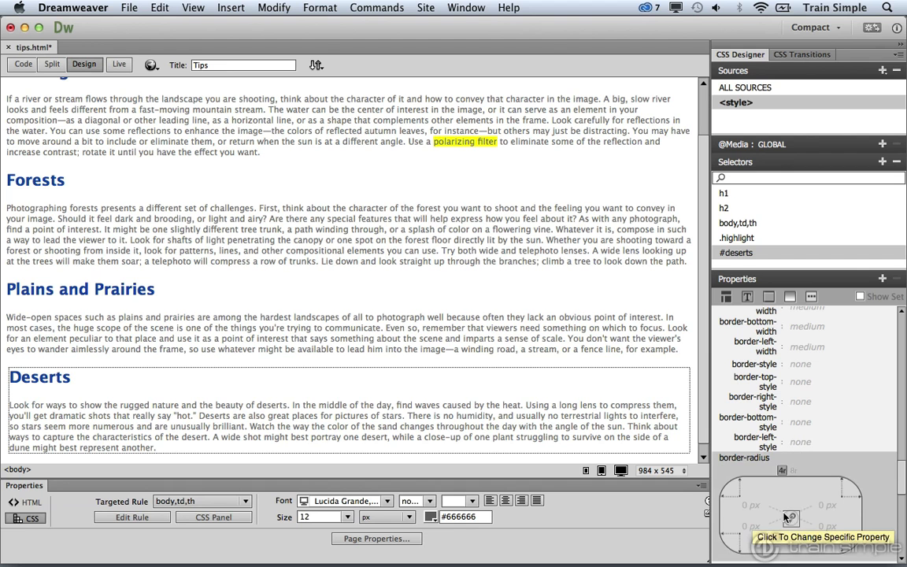
Step: Round the #deserts border with a 4px radius and check it in Live preview
{"action": "left_click", "coordinate": [793, 516]}
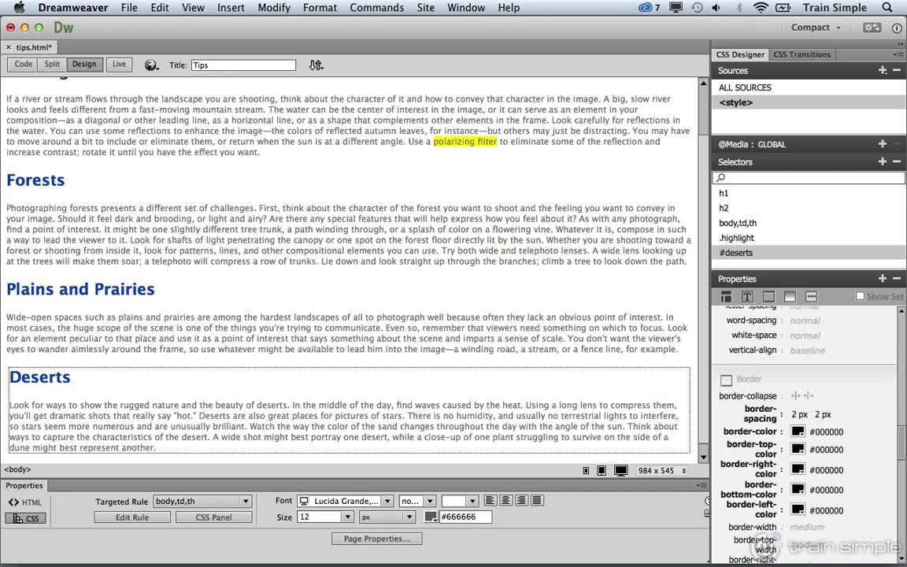
{"action": "scroll", "scroll_direction": "down", "scroll_amount": 3}
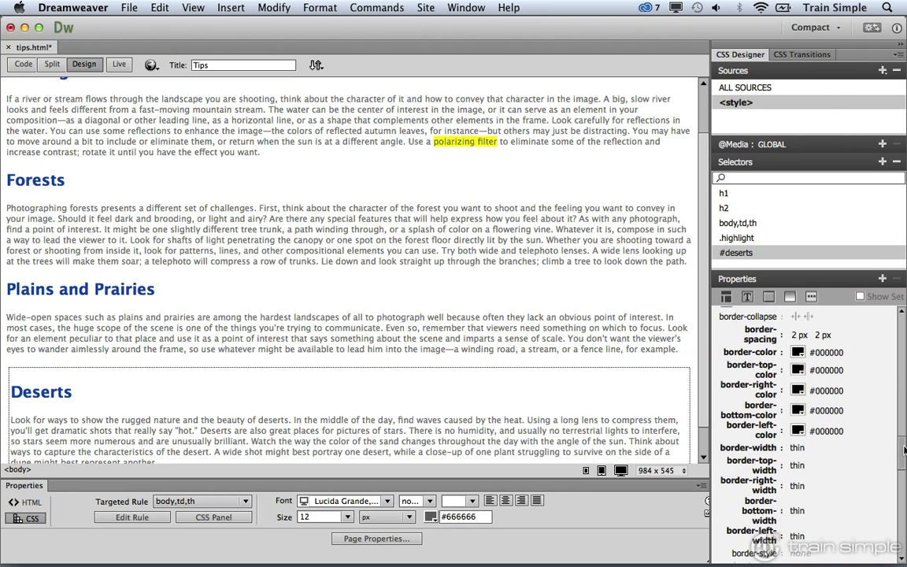
{"action": "scroll", "scroll_direction": "down", "scroll_amount": 3}
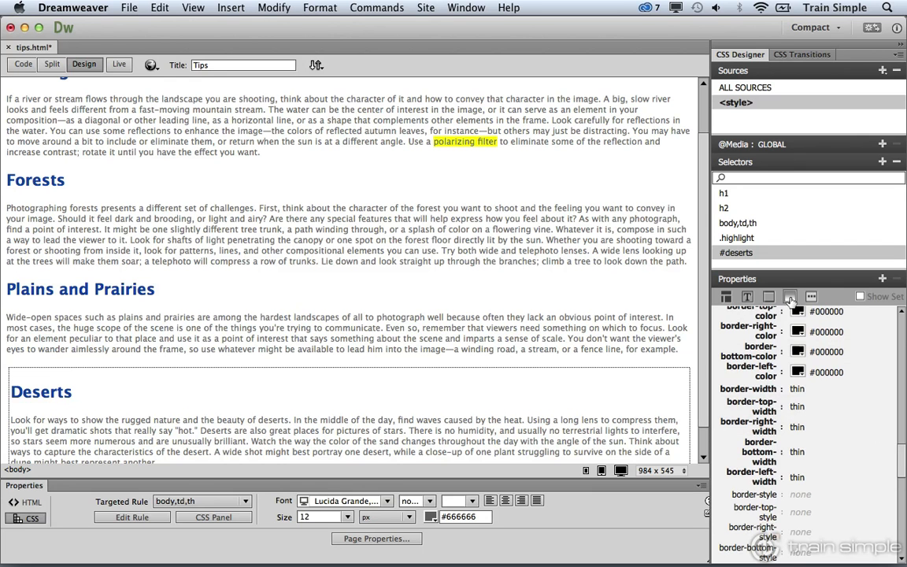
{"action": "left_click", "coordinate": [790, 295]}
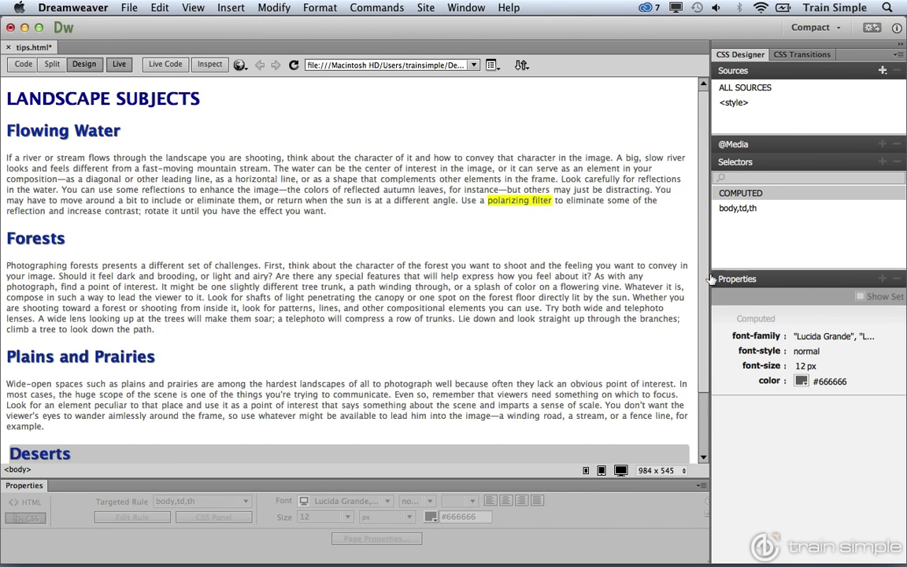
Step: Set 5px padding on the #deserts rule so its text sits off the border
{"action": "scroll", "scroll_direction": "down", "scroll_amount": 3}
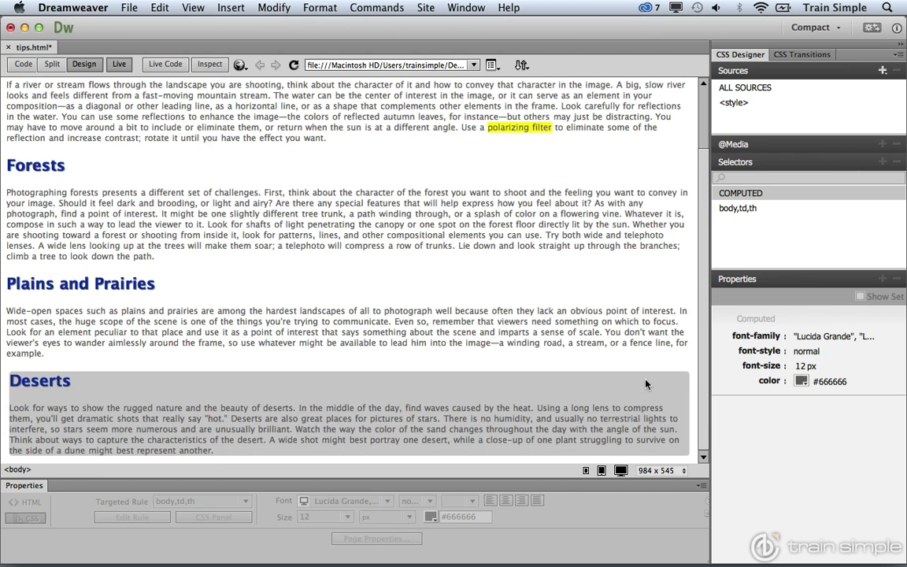
{"action": "mouse_move", "coordinate": [691, 390]}
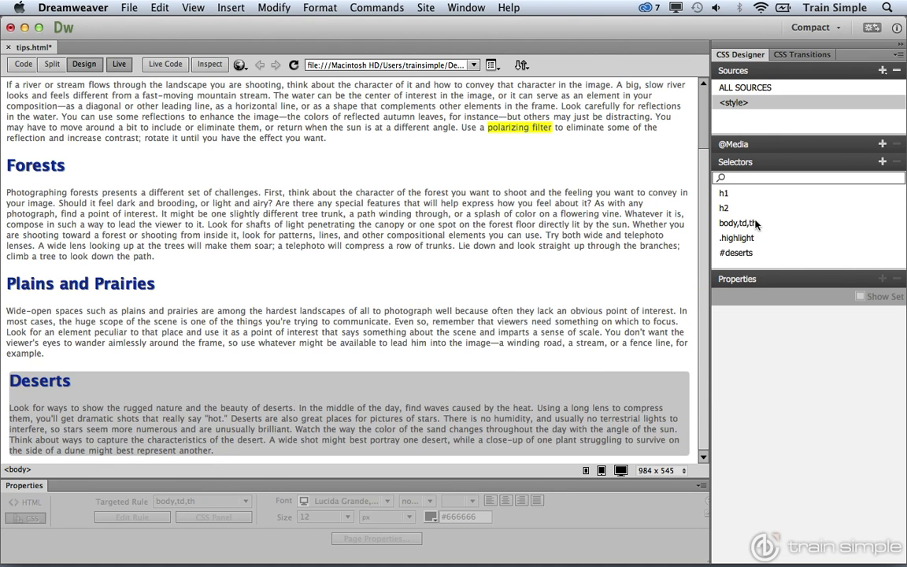
{"action": "left_click", "coordinate": [736, 252]}
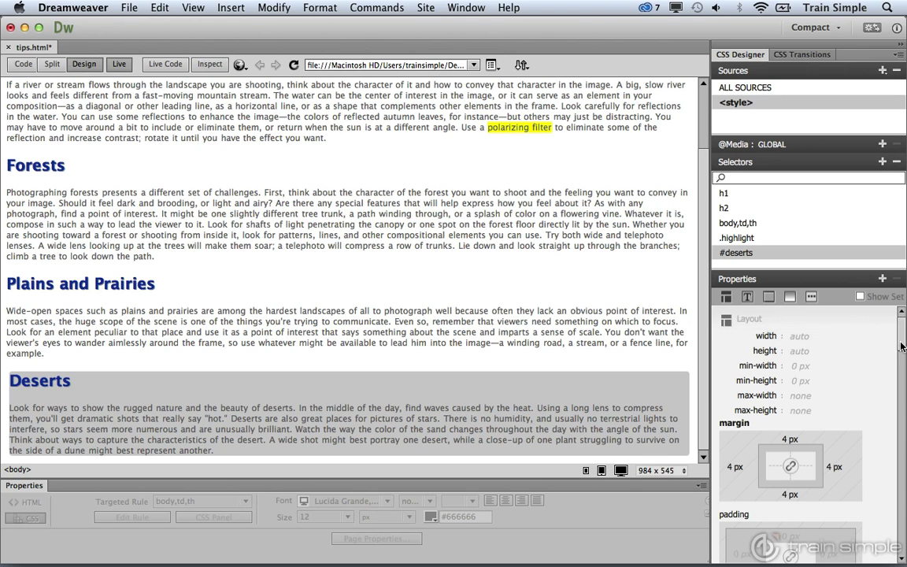
{"action": "scroll", "scroll_direction": "down", "scroll_amount": 3}
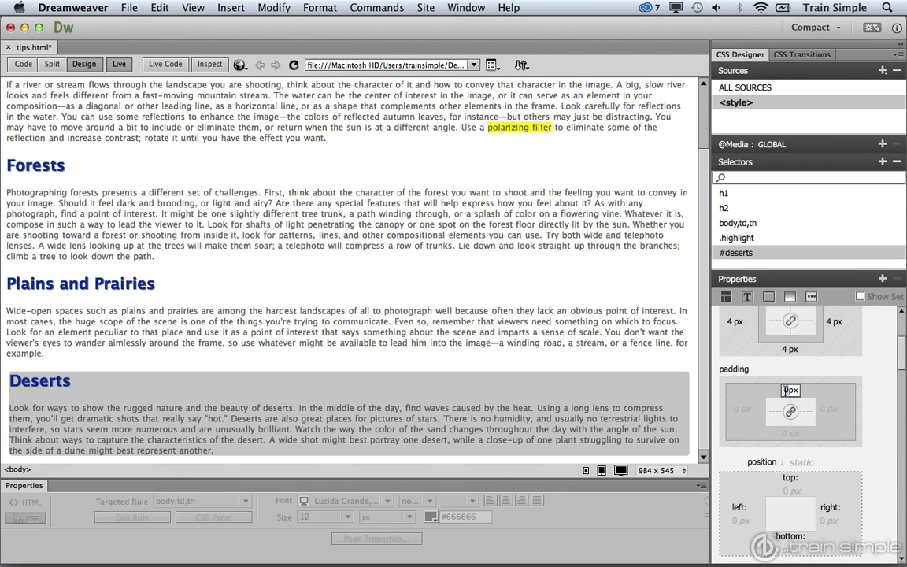
{"action": "type", "text": "5px"}
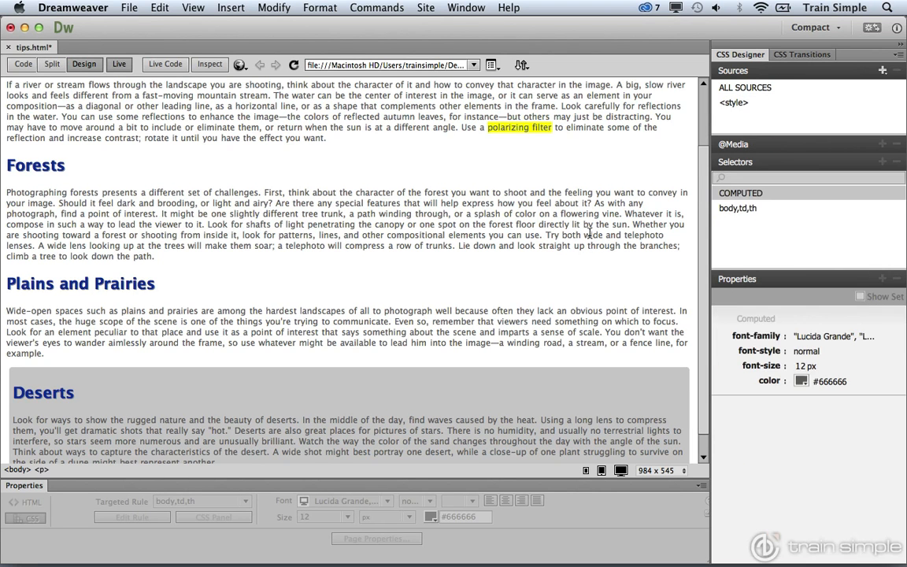
{"action": "mouse_move", "coordinate": [733, 104]}
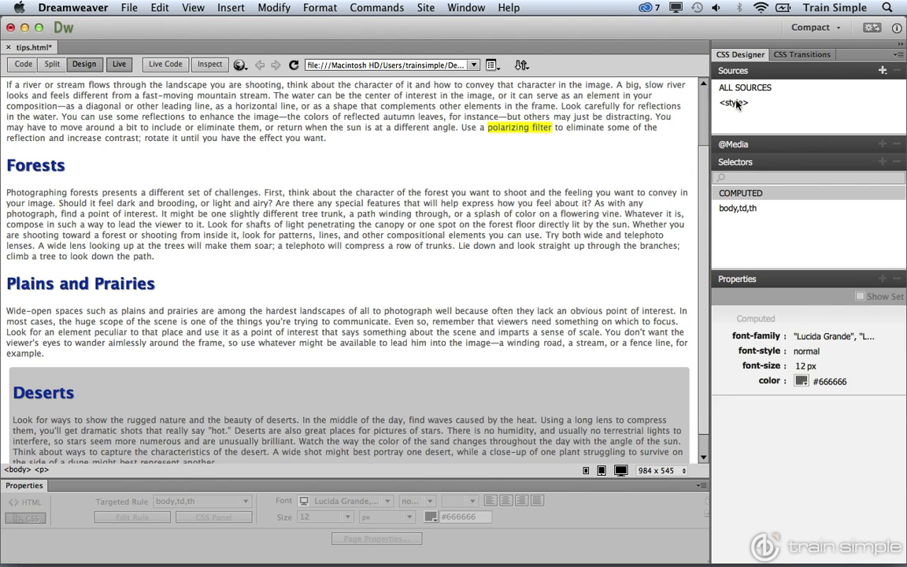
{"action": "left_click", "coordinate": [737, 102]}
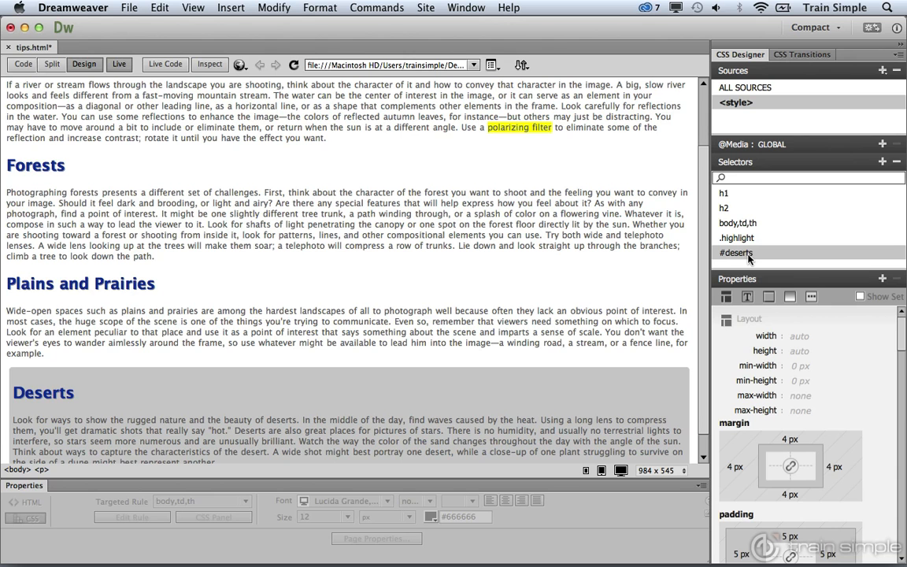
{"action": "mouse_move", "coordinate": [730, 260]}
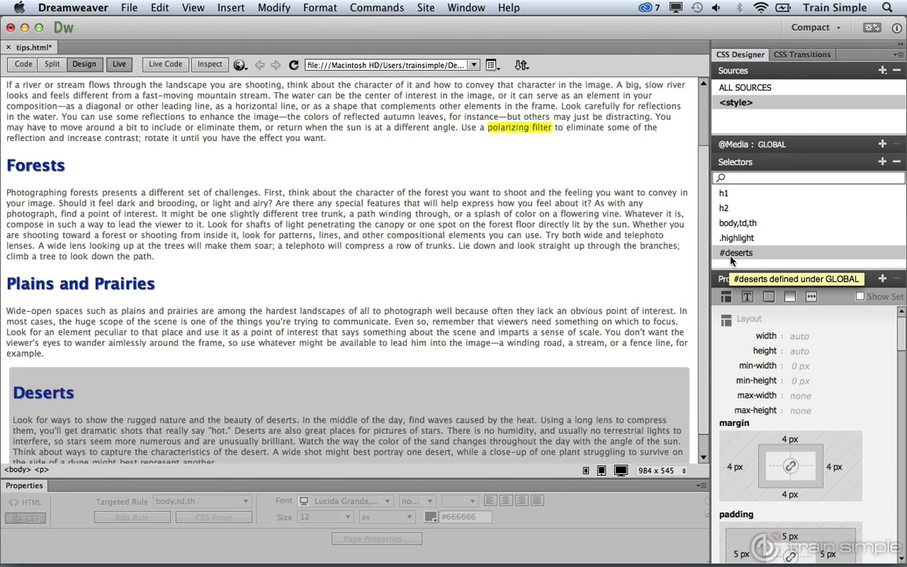
{"action": "mouse_move", "coordinate": [438, 380]}
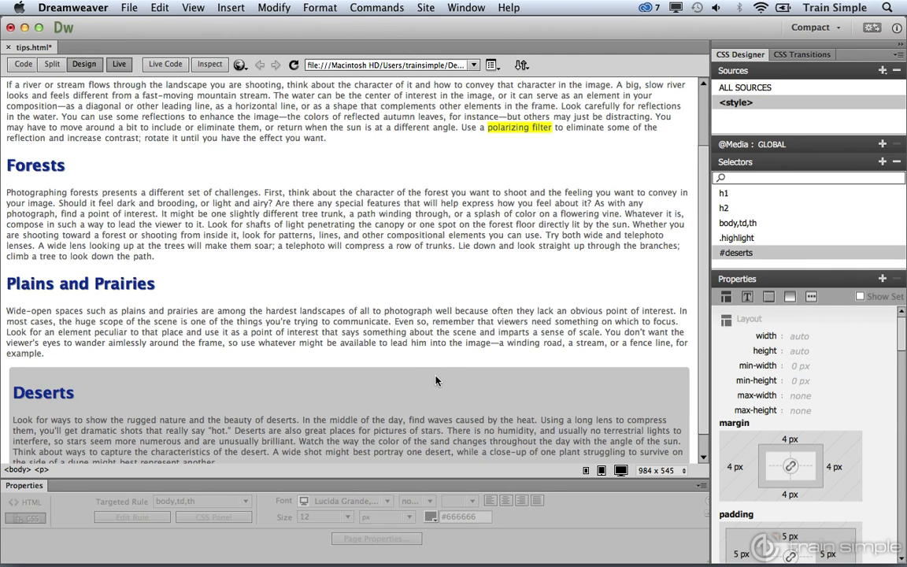
{"action": "scroll", "scroll_direction": "down", "scroll_amount": 3}
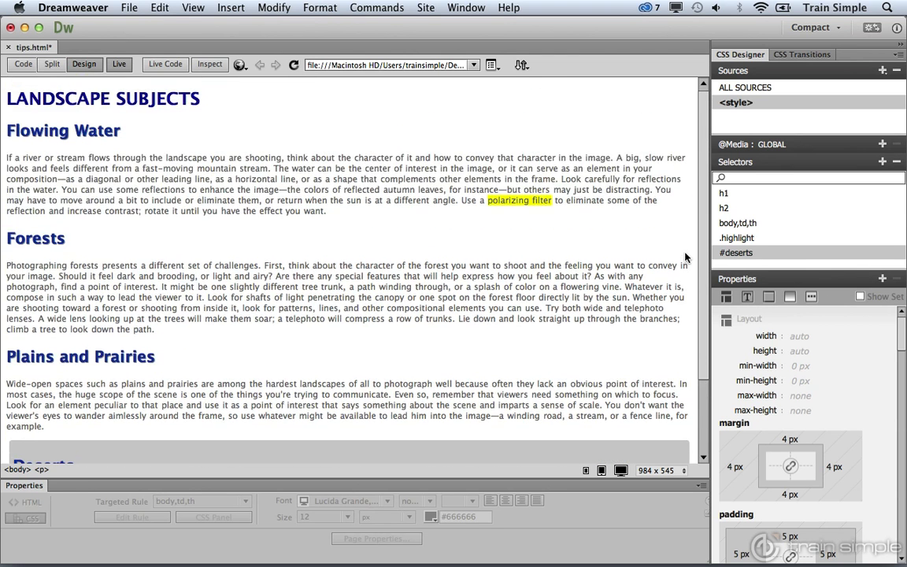
{"action": "mouse_move", "coordinate": [790, 257]}
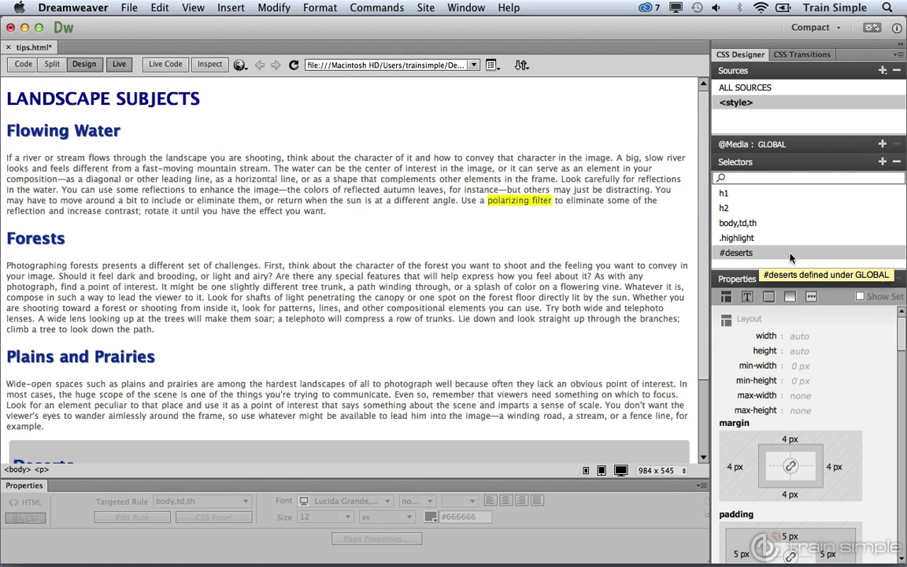